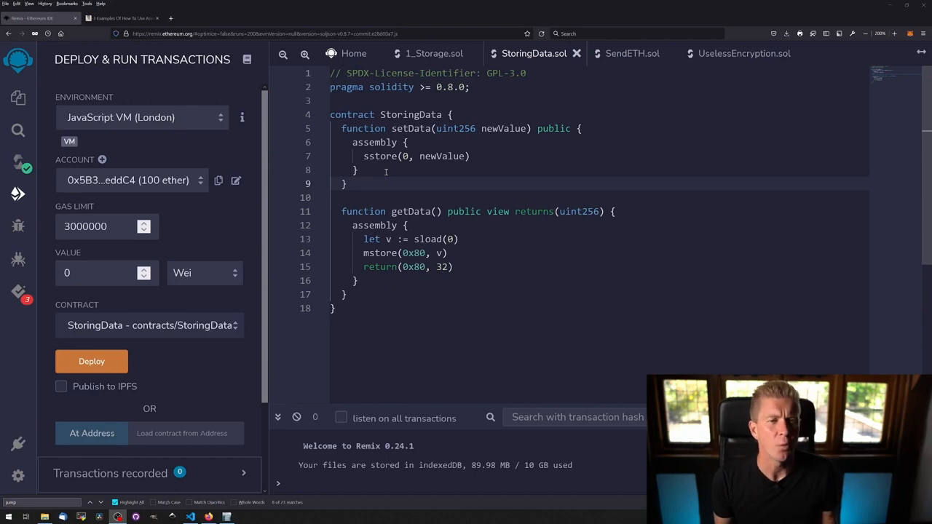
# Highlight the sstore call inside setData.
pyautogui.click(122, 17)
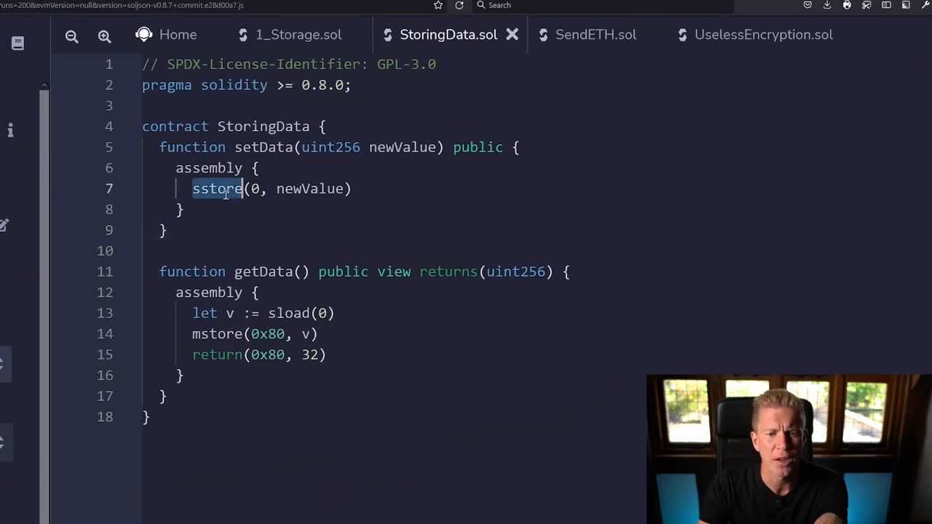
pyautogui.doubleClick(216, 189)
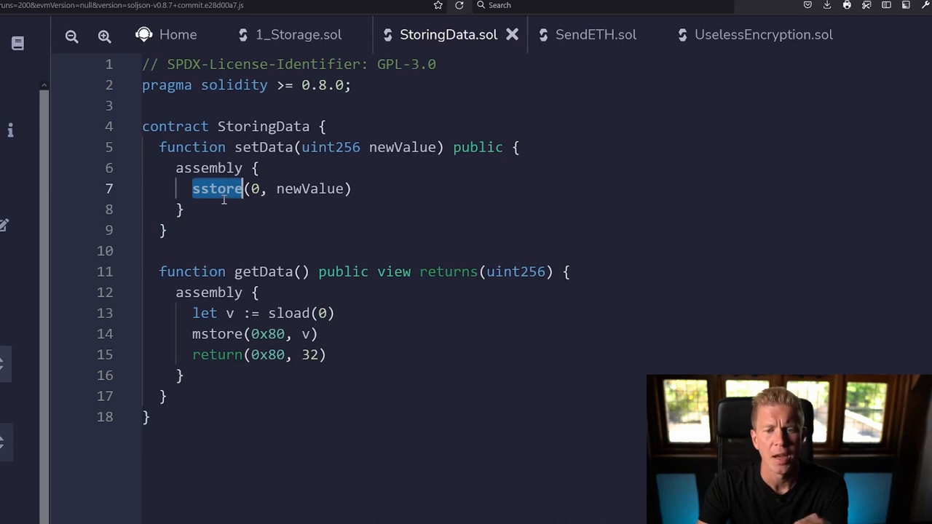
pyautogui.click(312, 189)
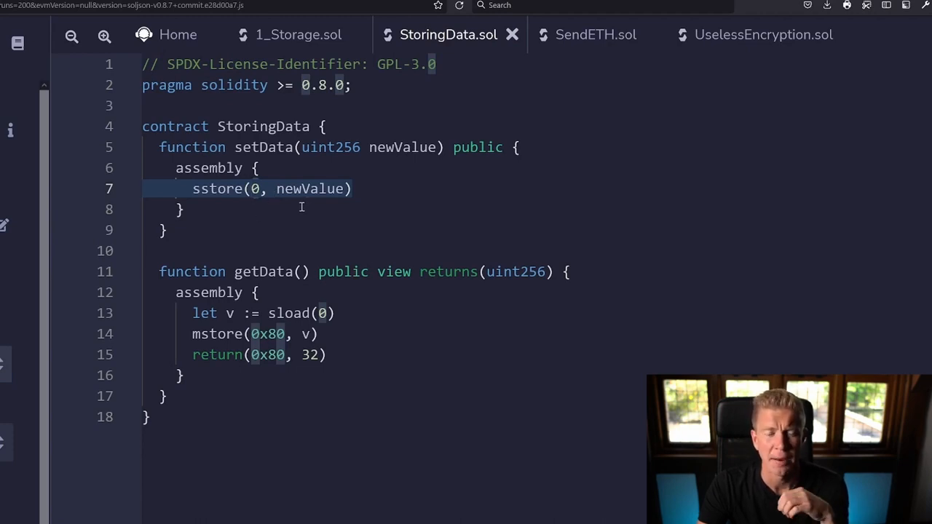
pyautogui.doubleClick(217, 189)
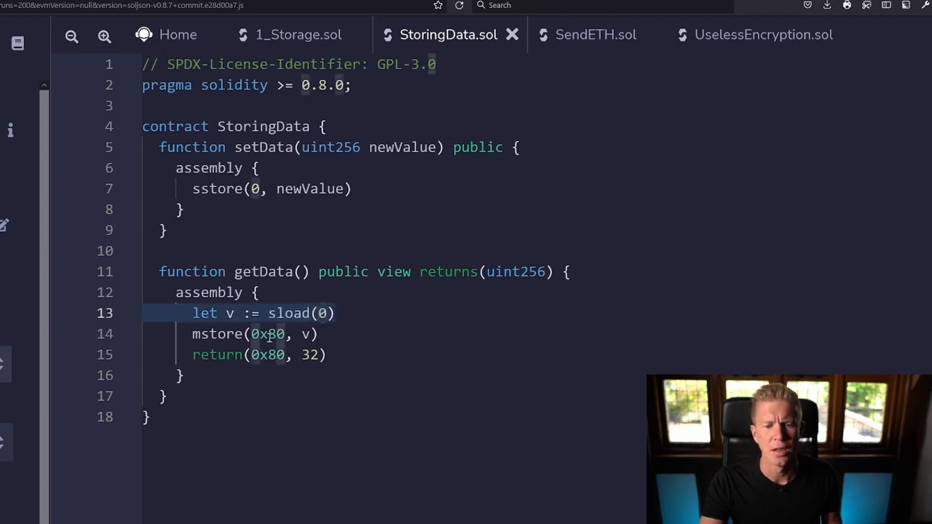
# Highlight the 0x80 memory position, then scroll the blog to the Useful Opcodes table.
pyautogui.doubleClick(267, 334)
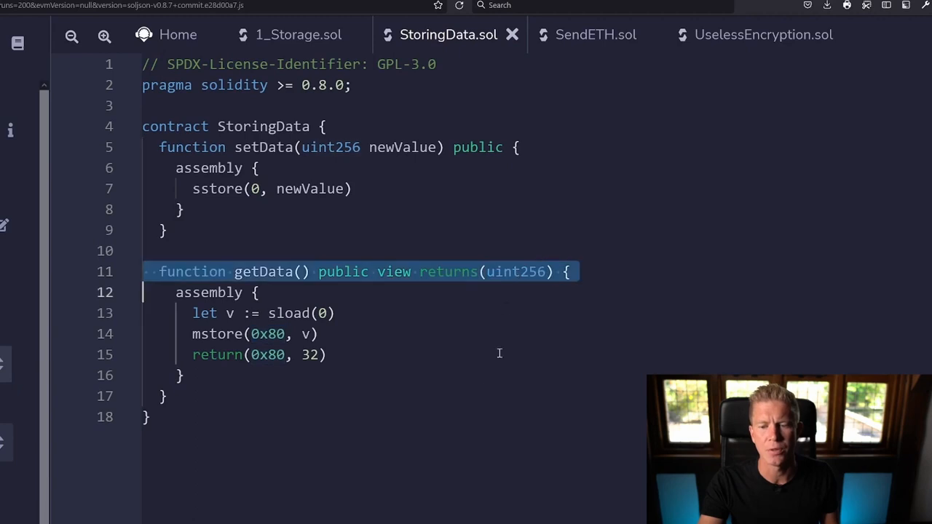
pyautogui.doubleClick(268, 333)
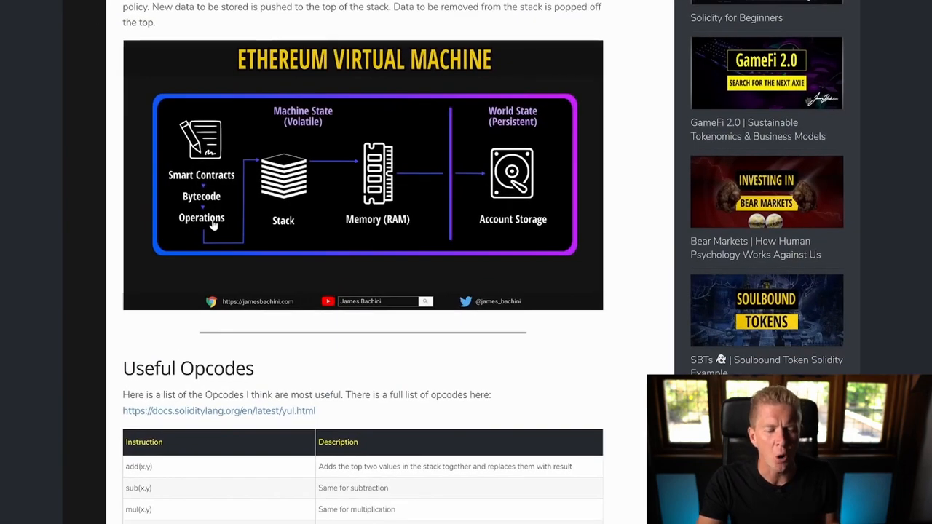
pyautogui.scroll(-3)
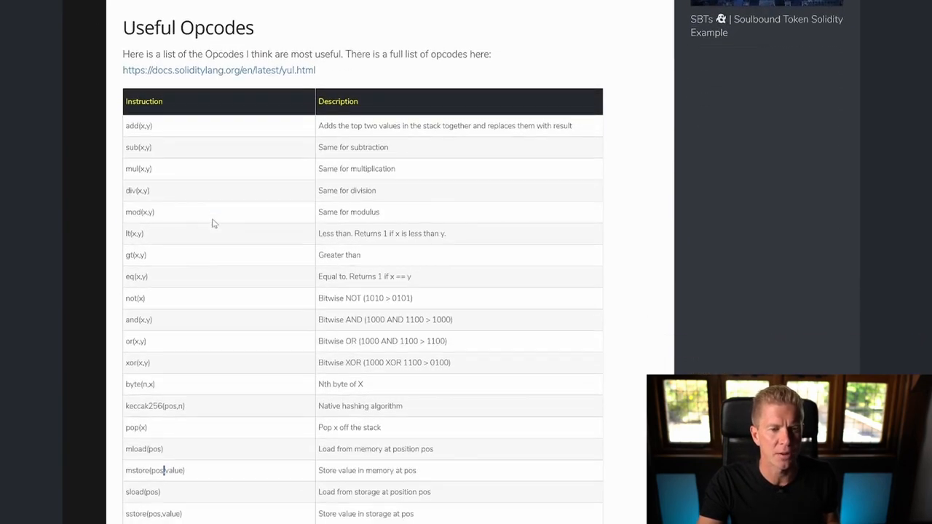
pyautogui.scroll(-3)
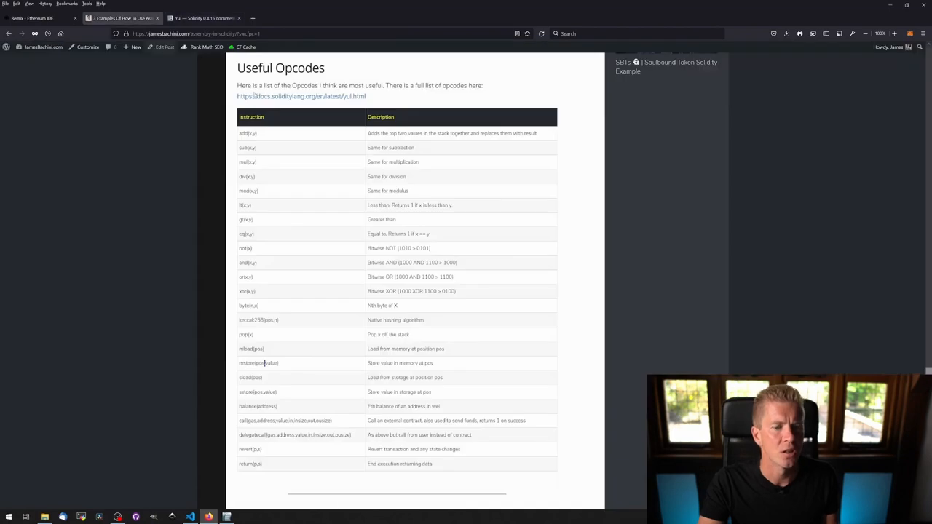
pyautogui.moveTo(639, 236)
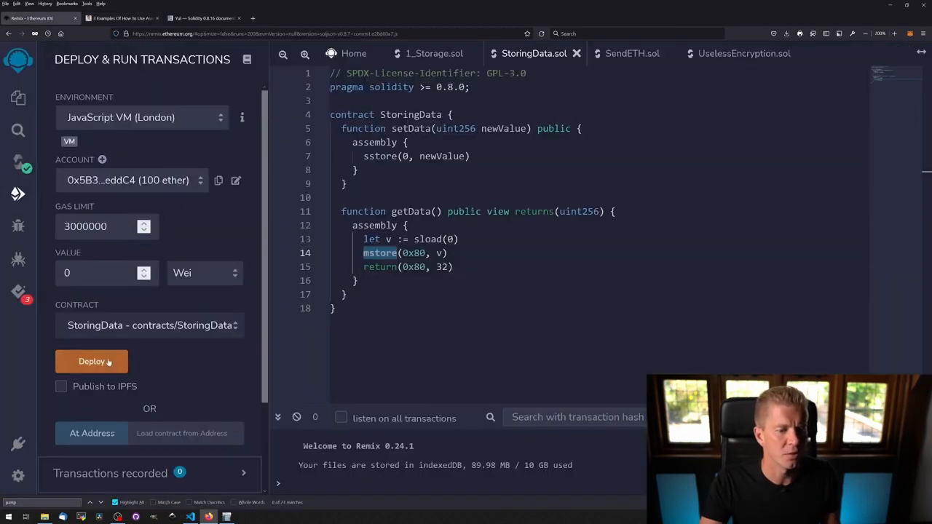
# Deploy StoringData, store 444 with setData, and confirm getData returns uint256 444.
pyautogui.click(91, 361)
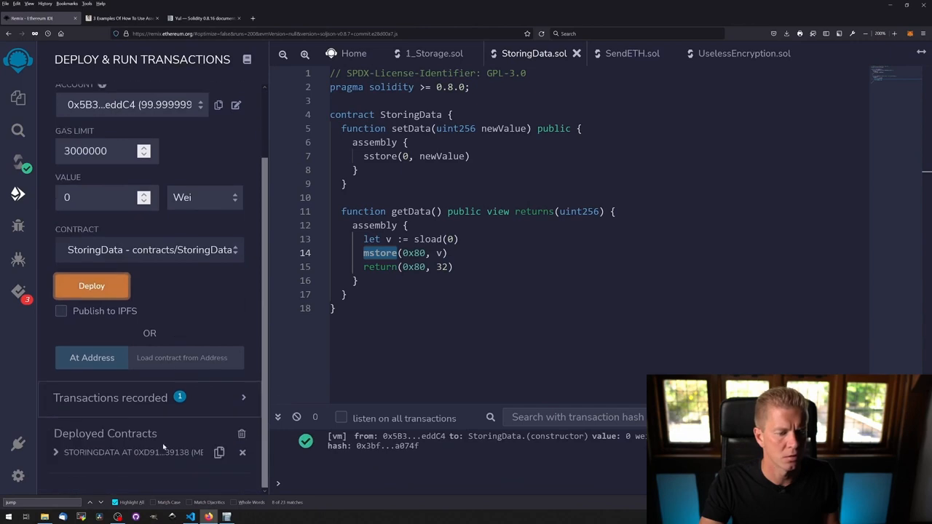
pyautogui.click(56, 271)
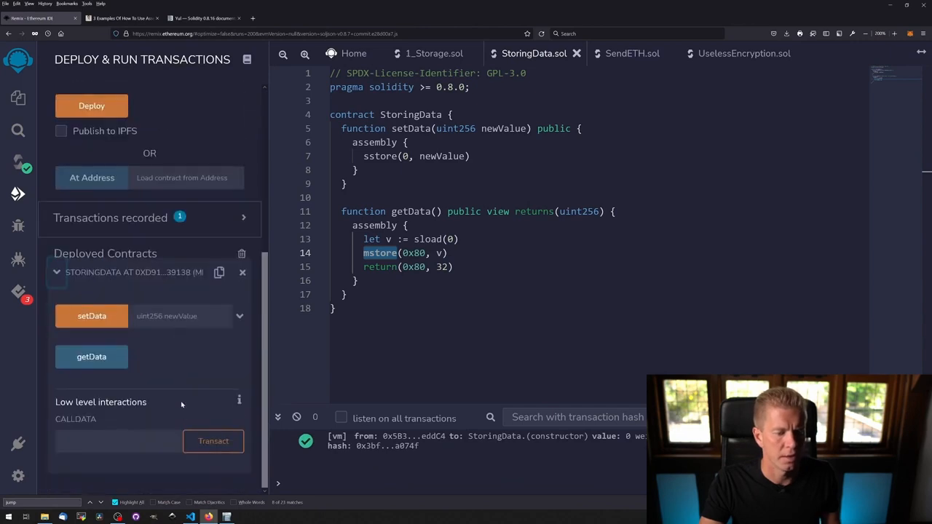
pyautogui.write('444')
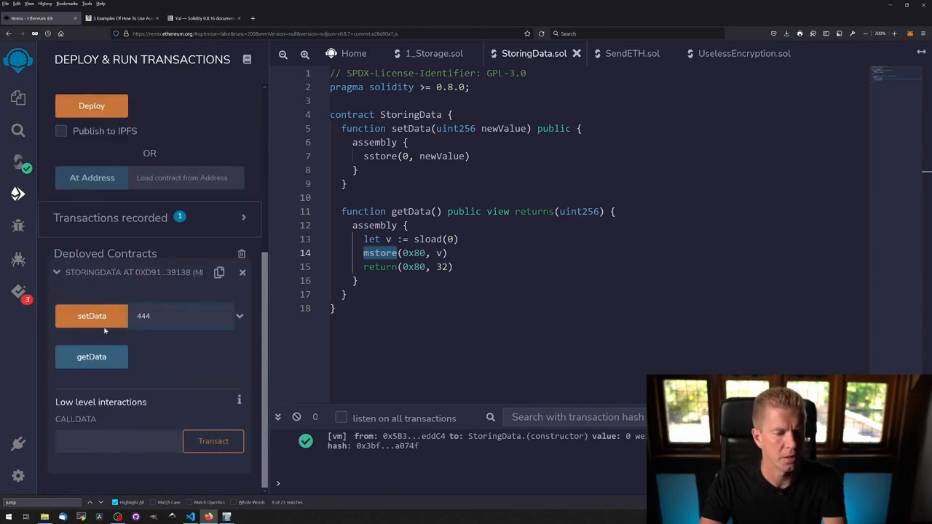
pyautogui.click(91, 316)
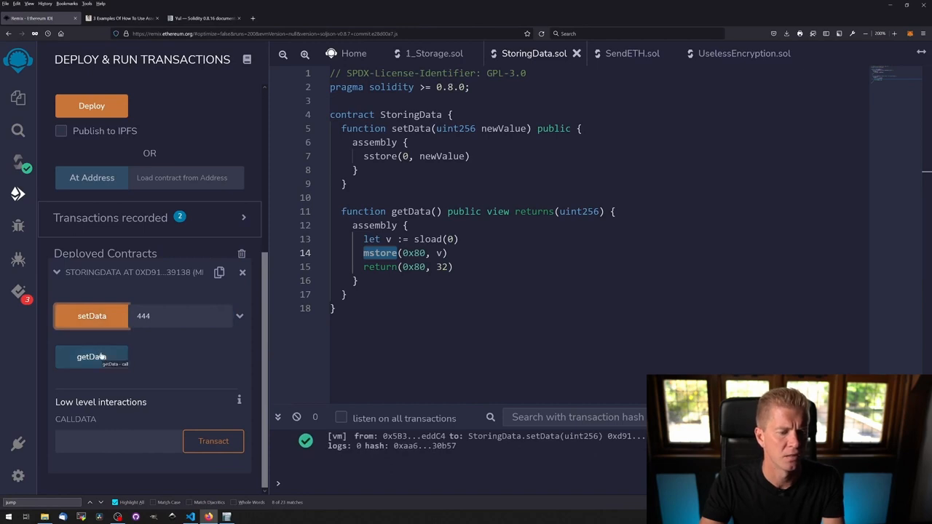
pyautogui.click(91, 356)
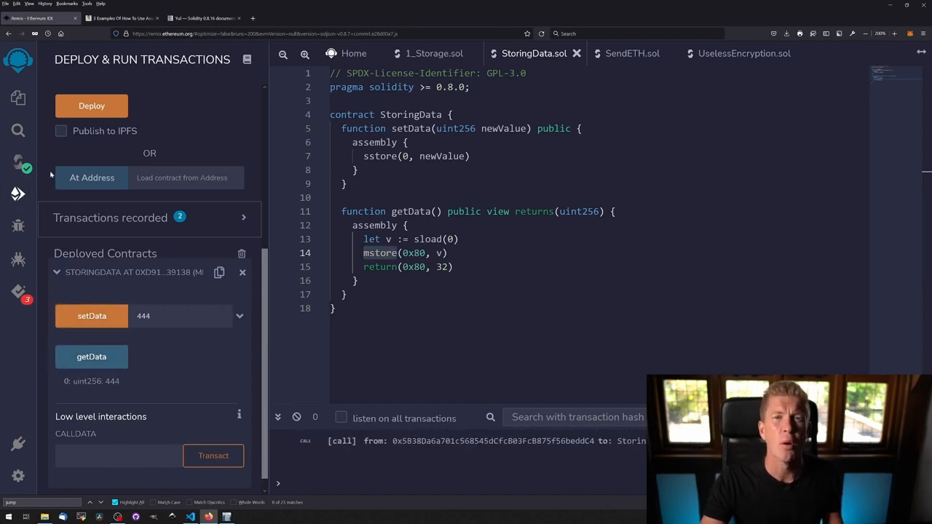
pyautogui.click(17, 97)
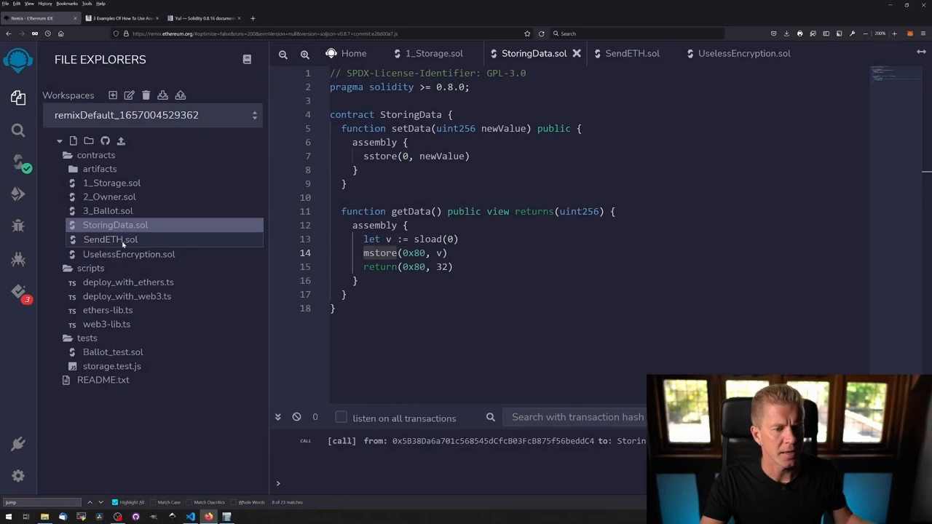
# Open contracts/SendETH.sol to show the owners array and withdrawETH assembly loop.
pyautogui.click(110, 239)
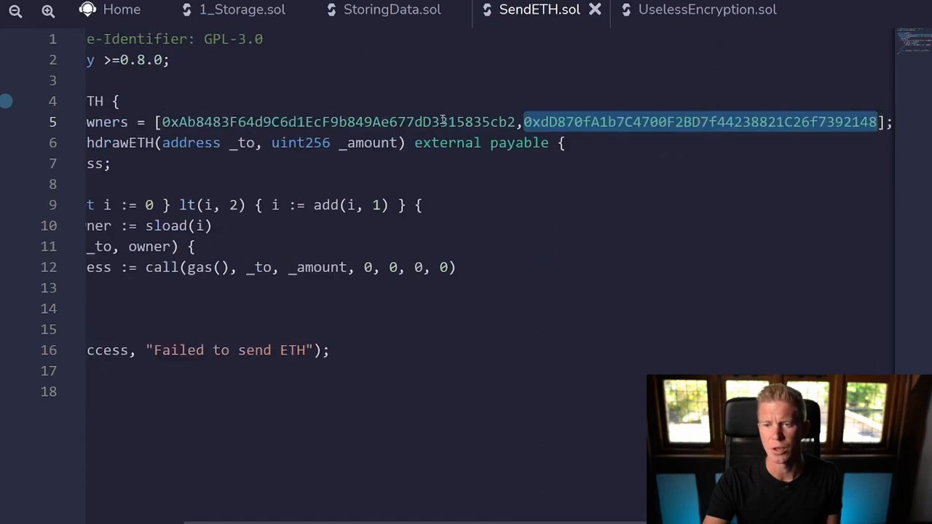
pyautogui.doubleClick(191, 143)
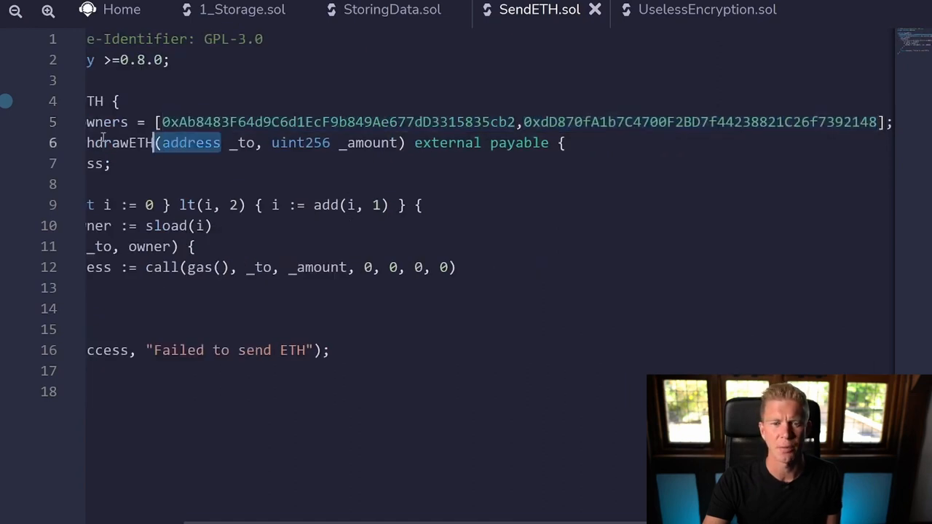
pyautogui.hscroll(-3)
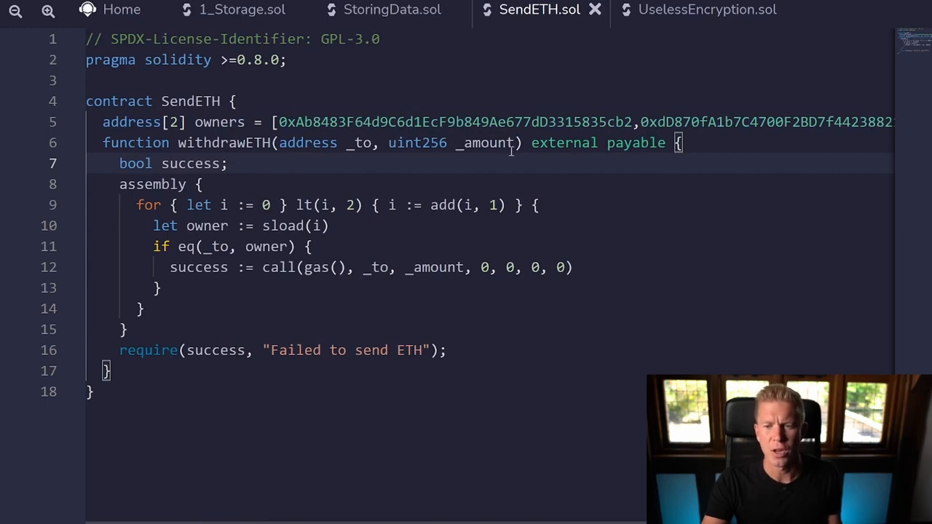
pyautogui.doubleClick(307, 142)
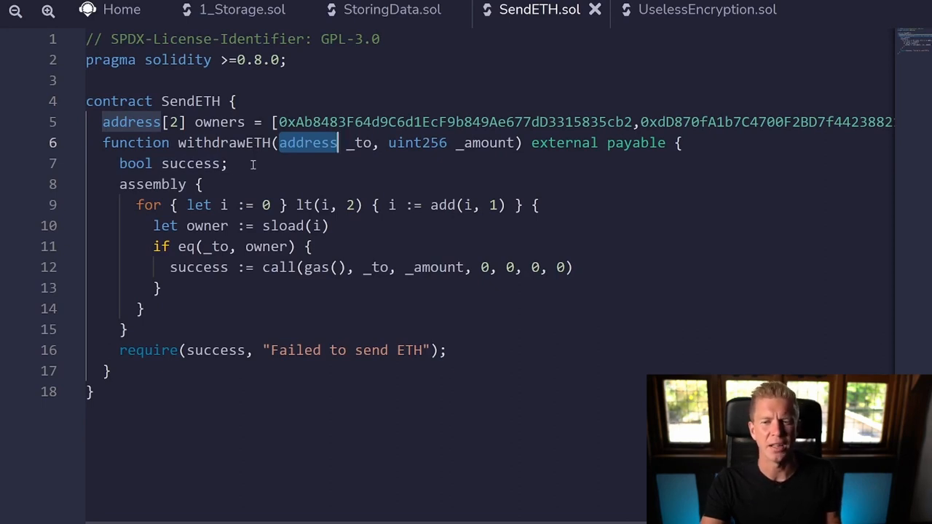
pyautogui.moveTo(280, 172)
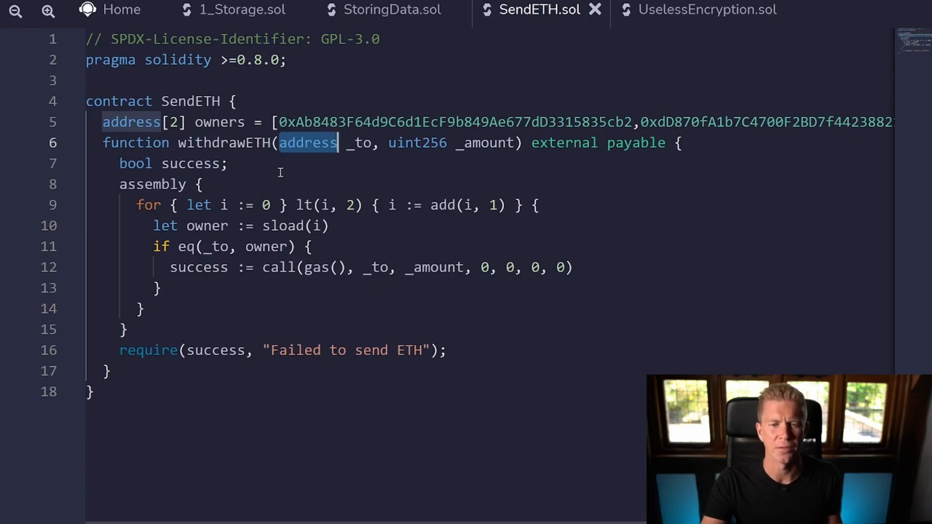
pyautogui.moveTo(240, 179)
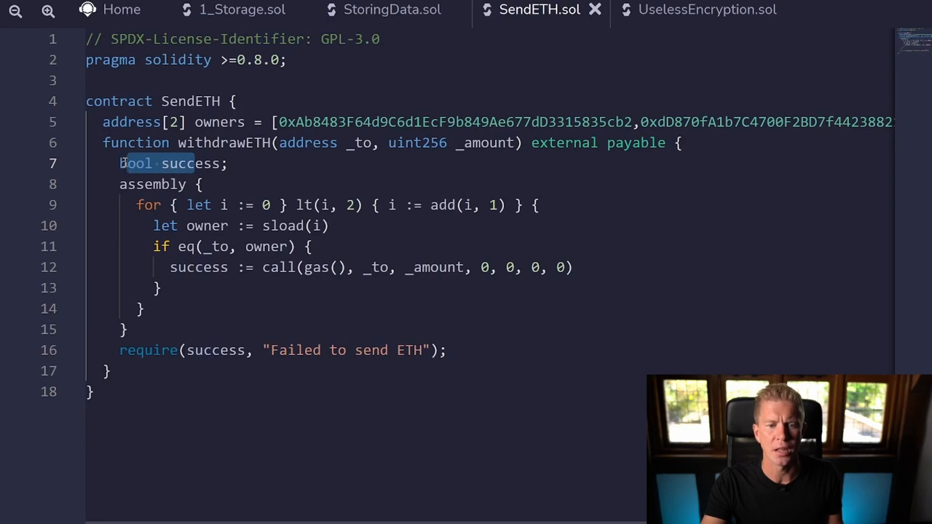
pyautogui.moveTo(146, 355)
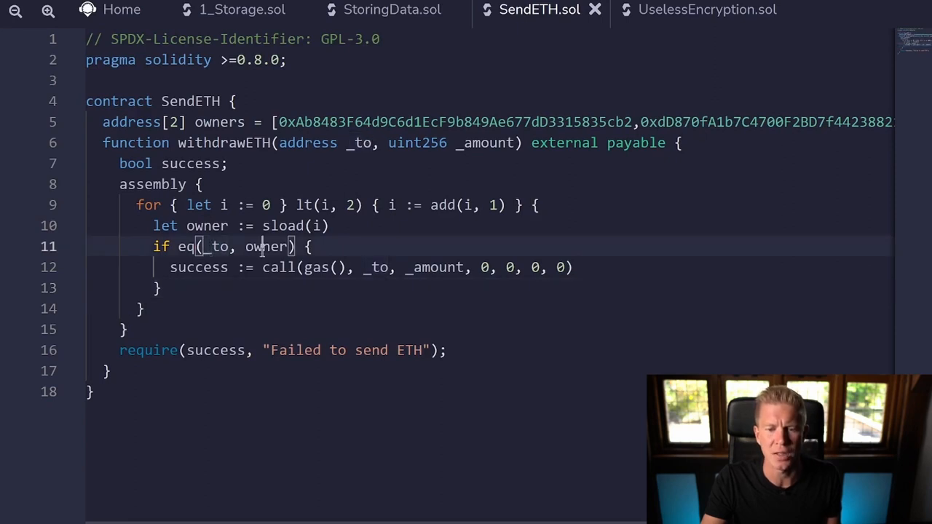
pyautogui.doubleClick(266, 246)
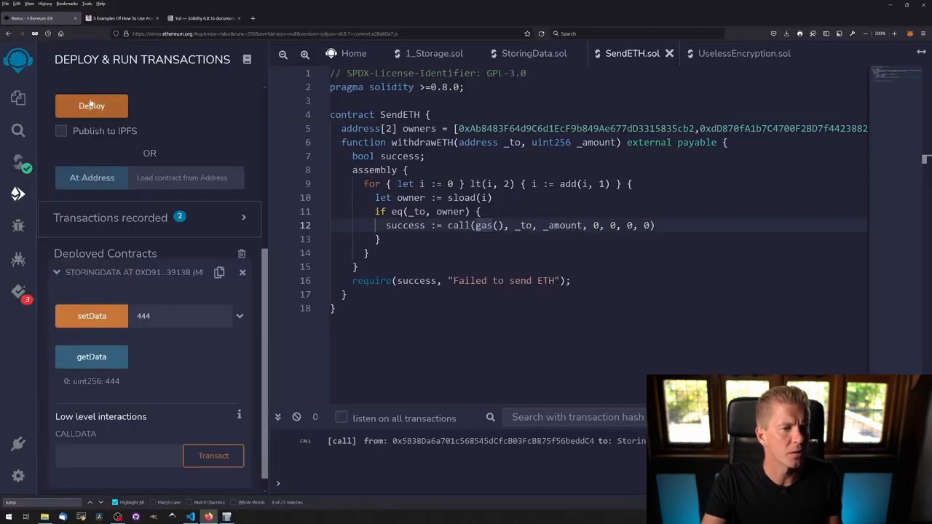
# Deploy SendETH and set the transaction value to 1 Ether.
pyautogui.click(92, 105)
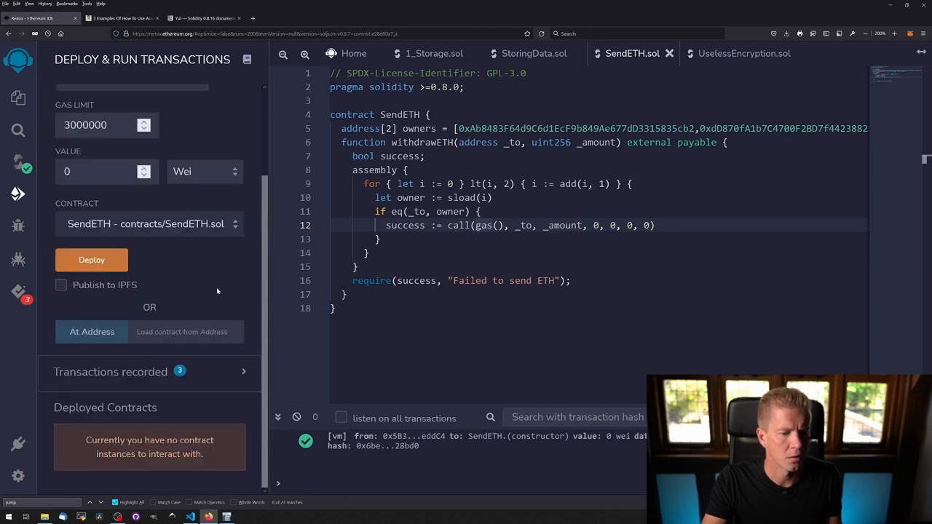
pyautogui.click(92, 260)
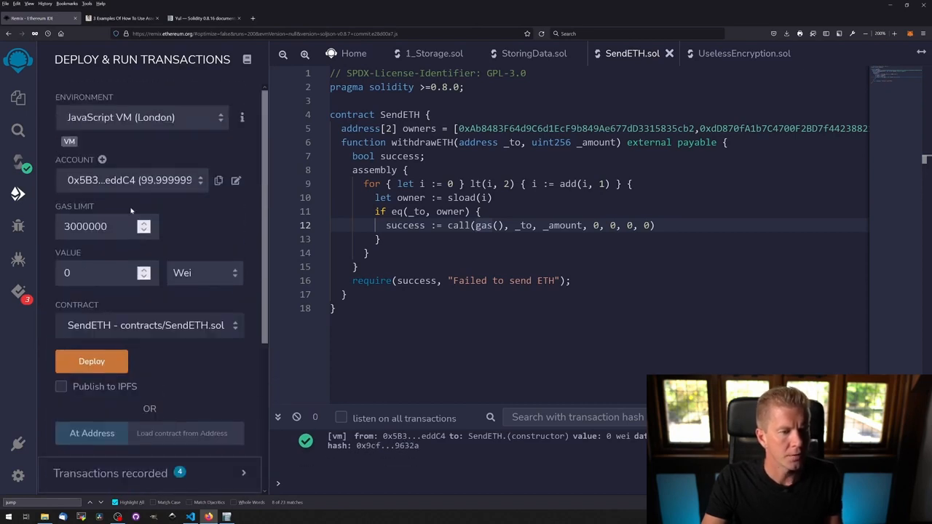
pyautogui.click(204, 273)
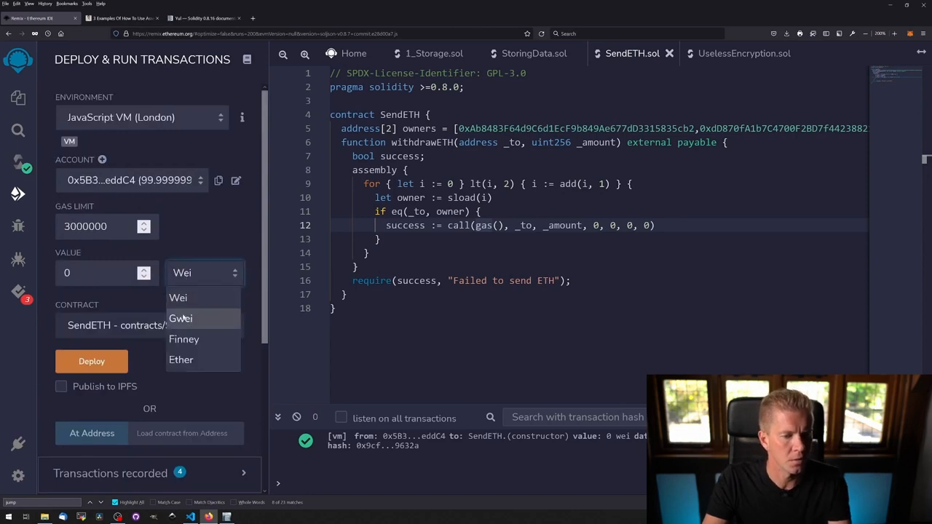
pyautogui.click(180, 359)
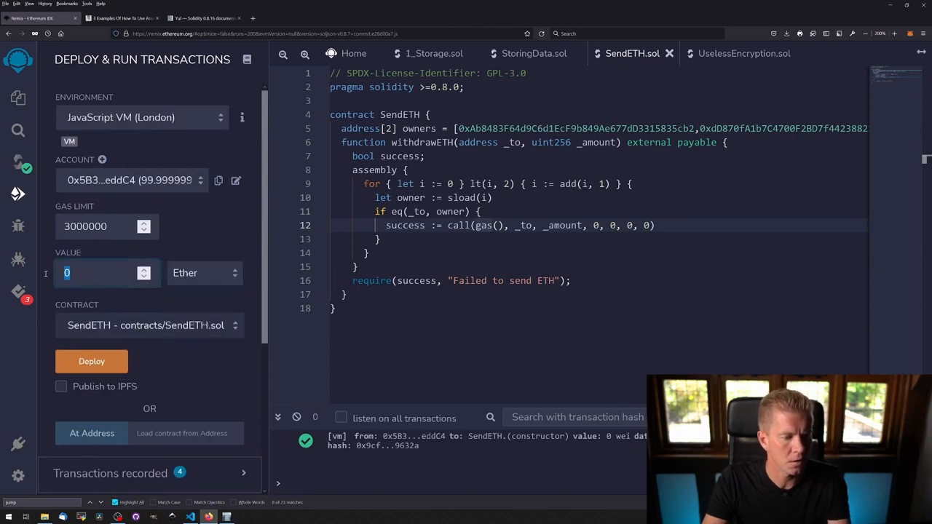
pyautogui.write('1')
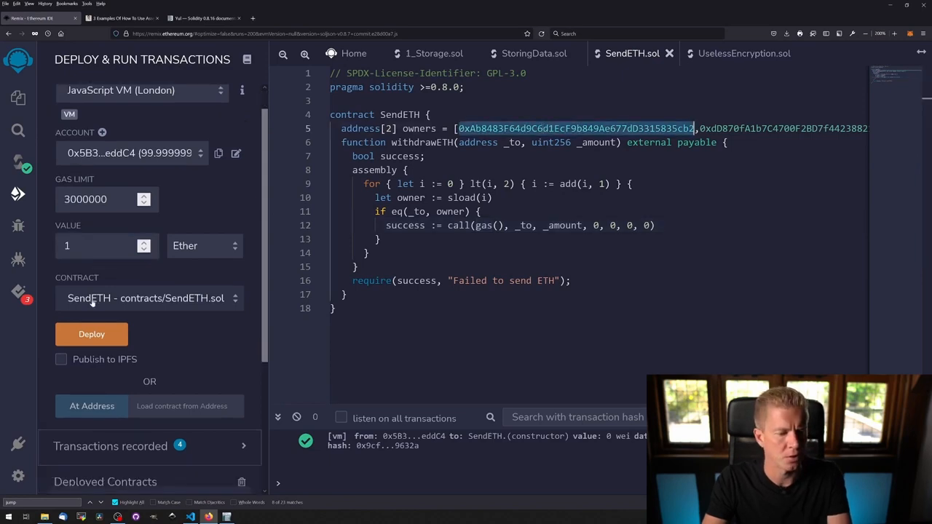
# Call withdrawETH paying the first owner, then retry with an altered recipient address.
pyautogui.click(91, 334)
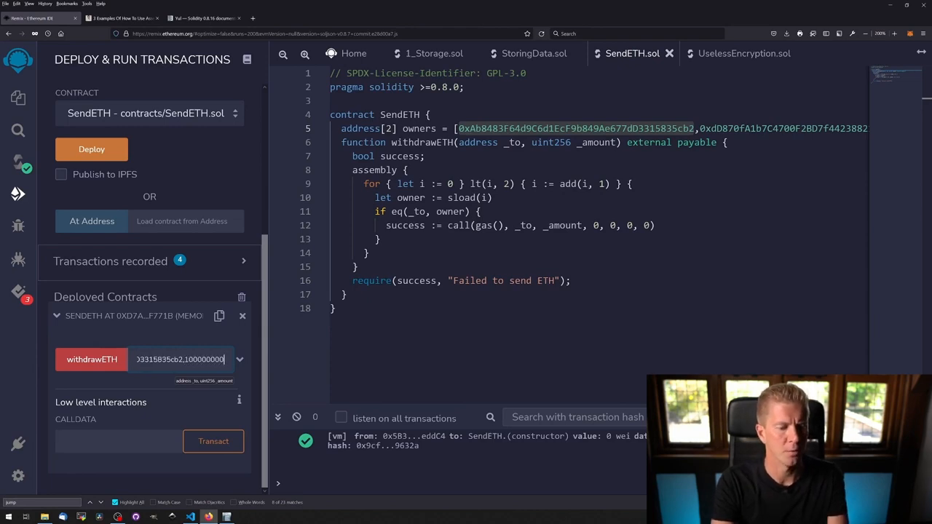
pyautogui.moveTo(92, 359)
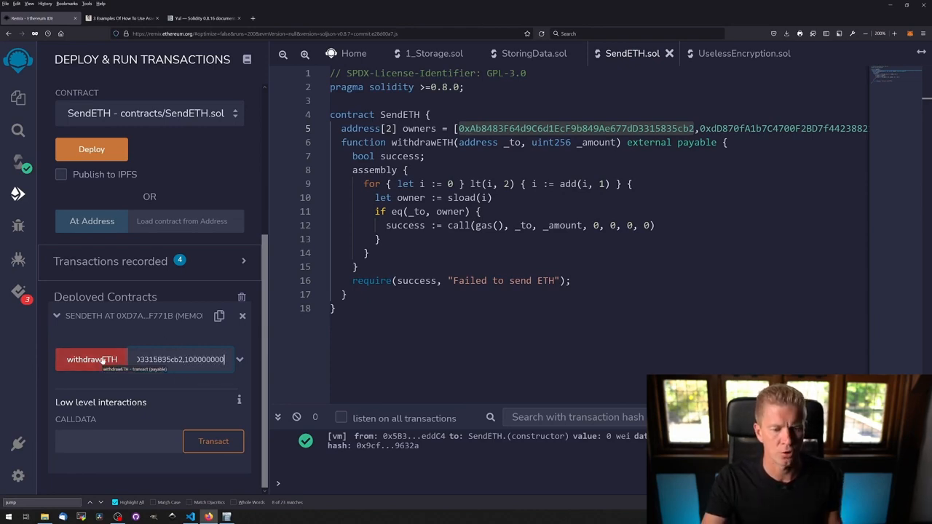
pyautogui.click(91, 359)
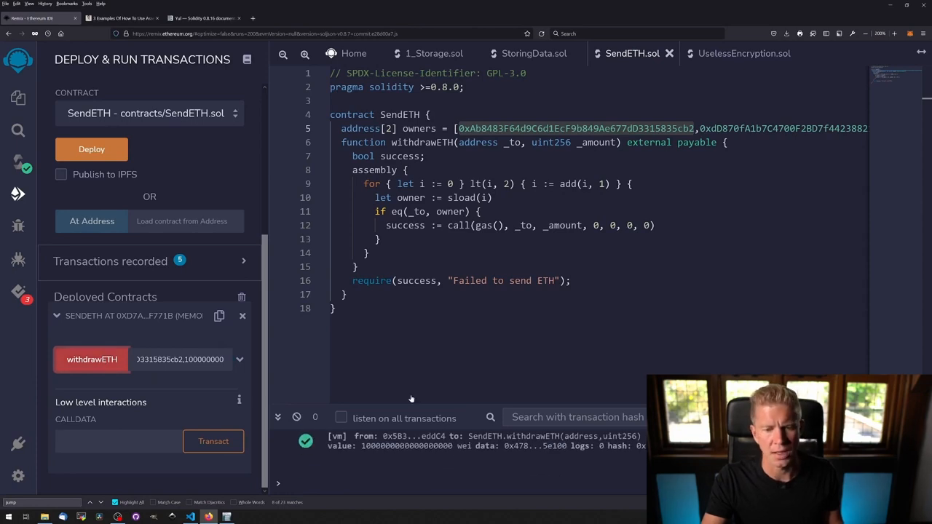
pyautogui.click(179, 359)
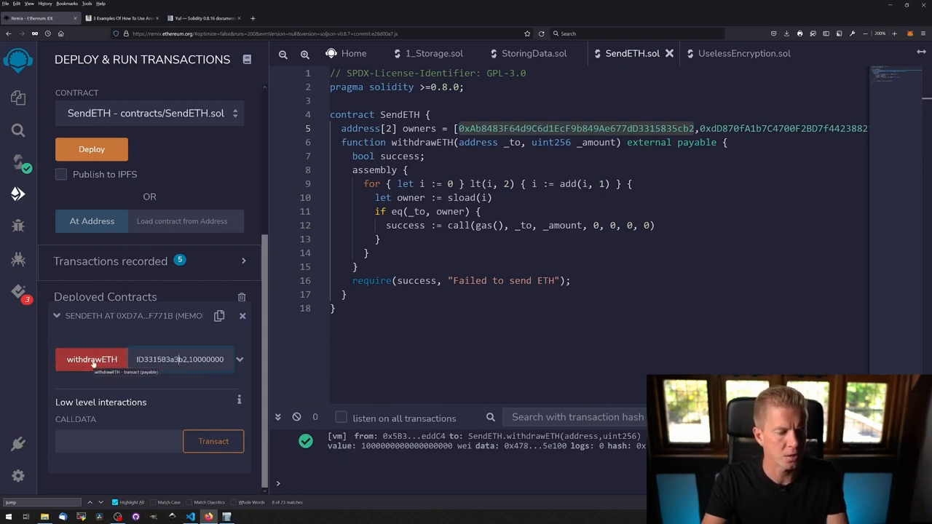
pyautogui.click(92, 359)
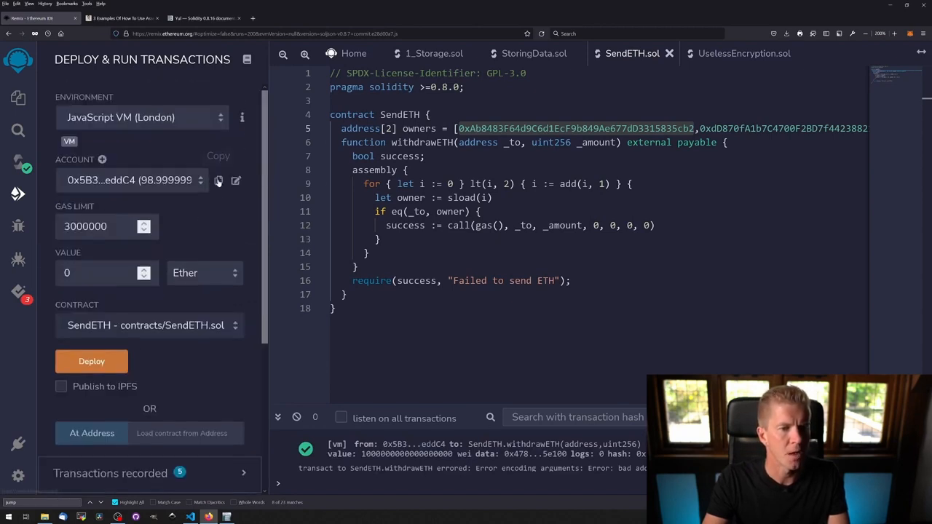
# Switch to the 0xCA3 test account and call withdrawETH for that non-owner address.
pyautogui.click(131, 180)
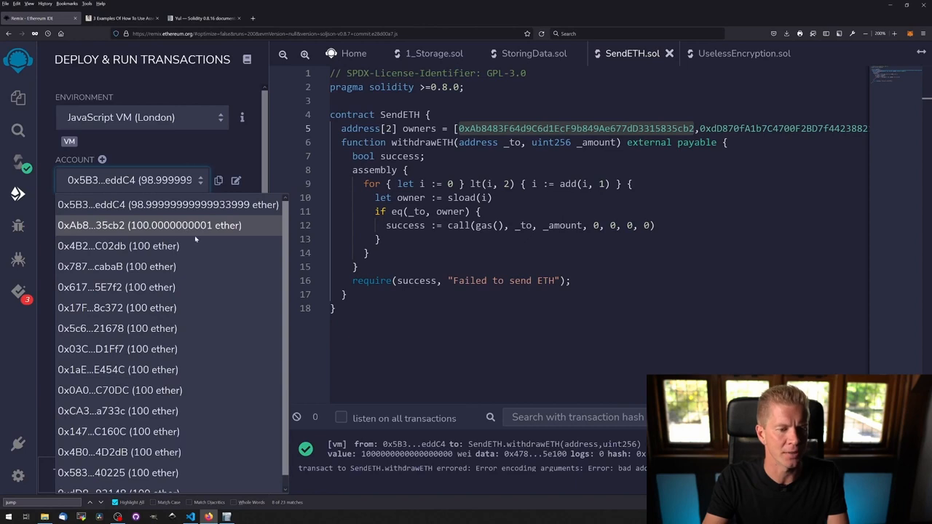
pyautogui.click(117, 411)
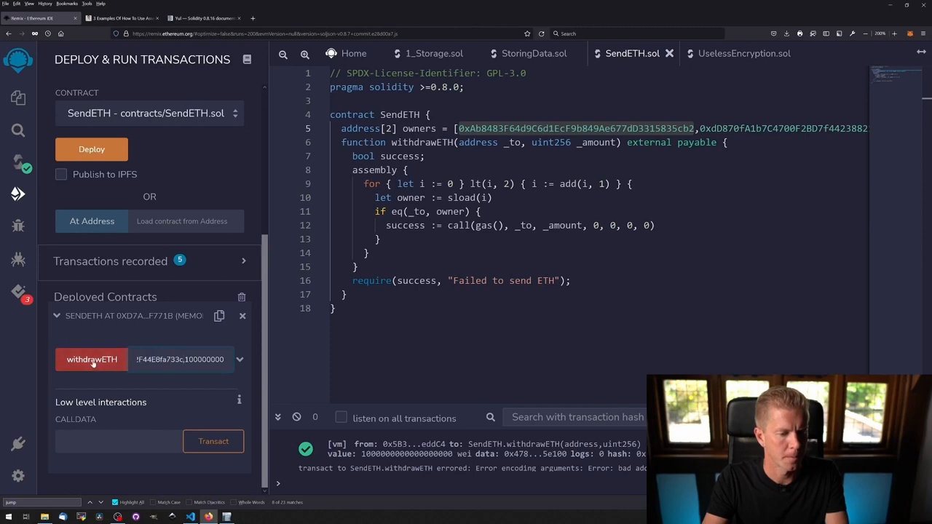
pyautogui.click(92, 359)
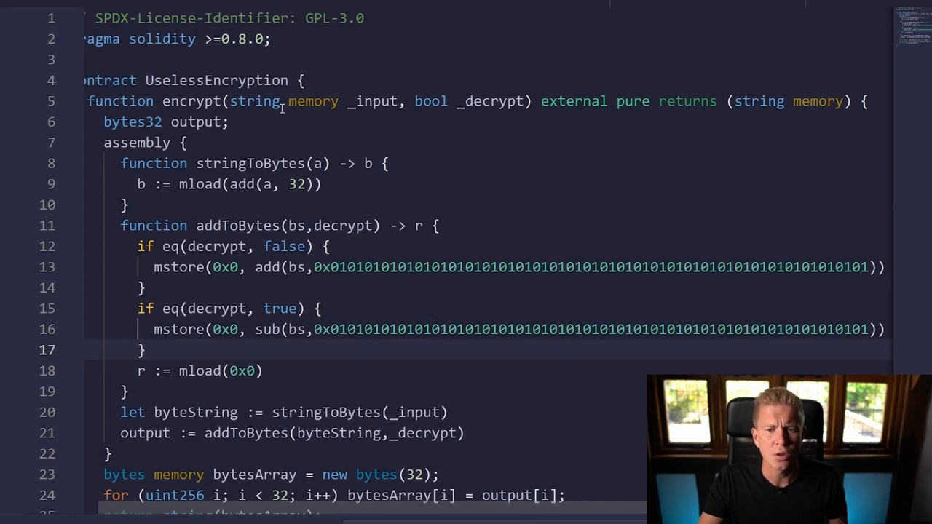
pyautogui.moveTo(417, 102)
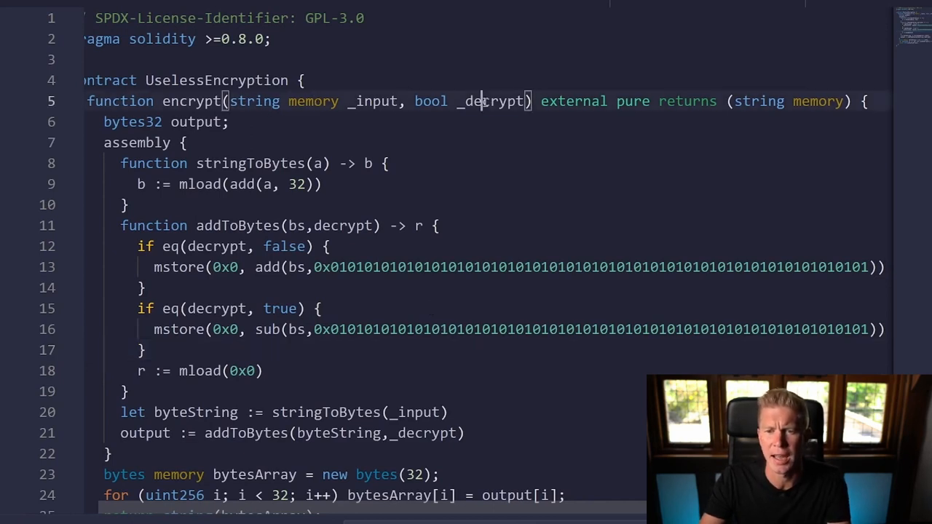
# Highlight the _decrypt flag parameter and the bytes32 output declaration in encrypt.
pyautogui.doubleClick(491, 101)
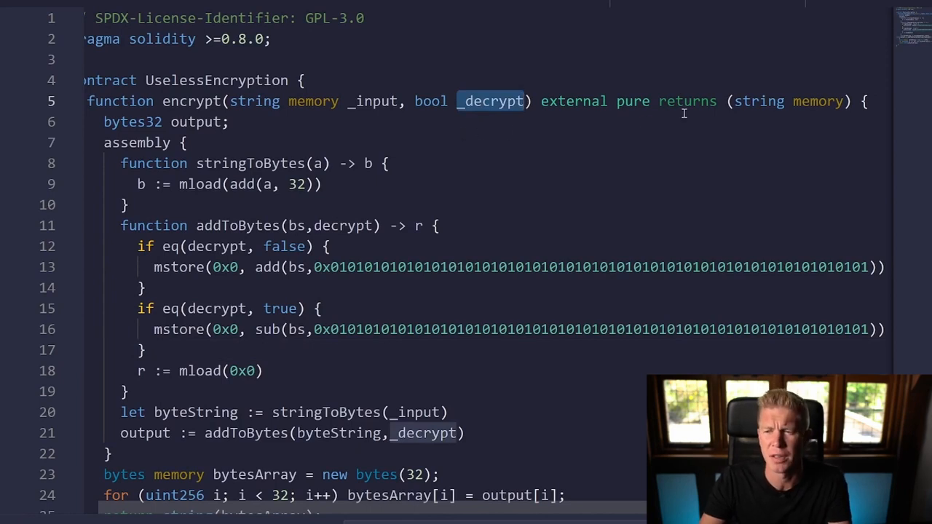
pyautogui.doubleClick(216, 80)
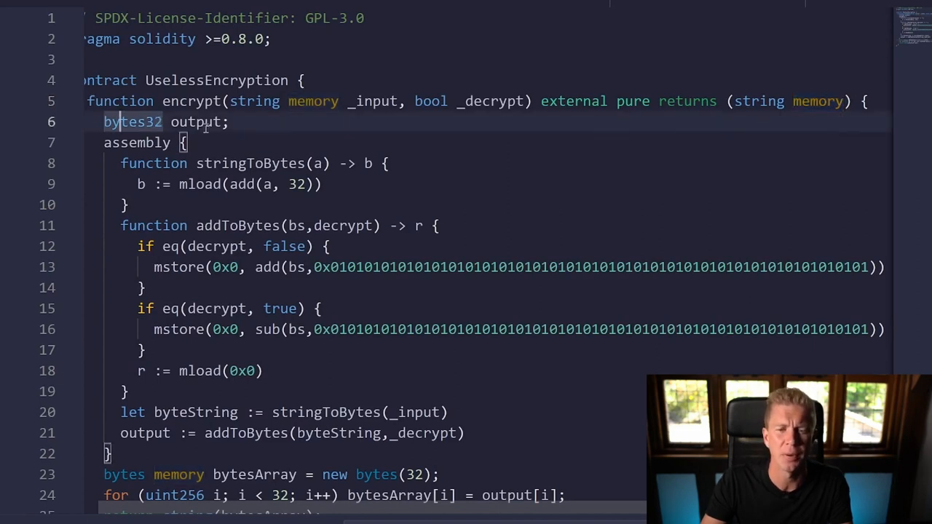
pyautogui.scroll(-3)
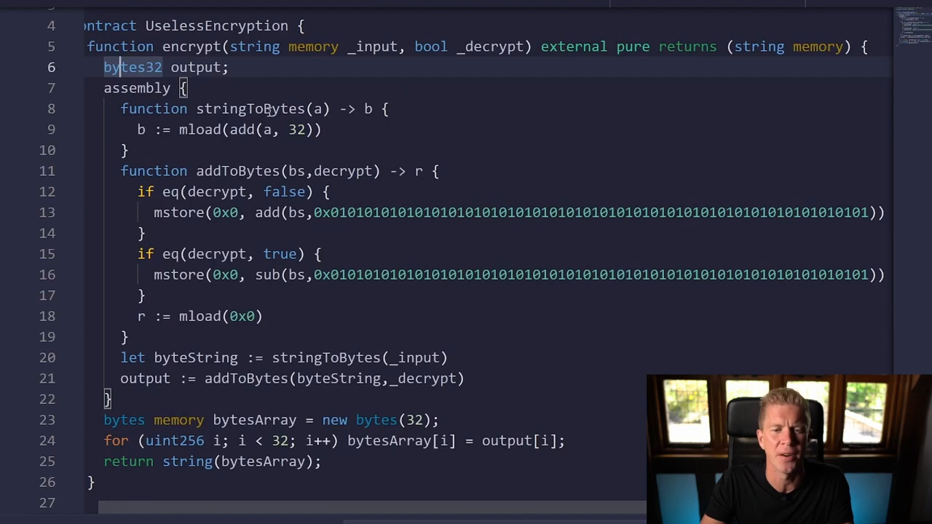
pyautogui.doubleClick(251, 108)
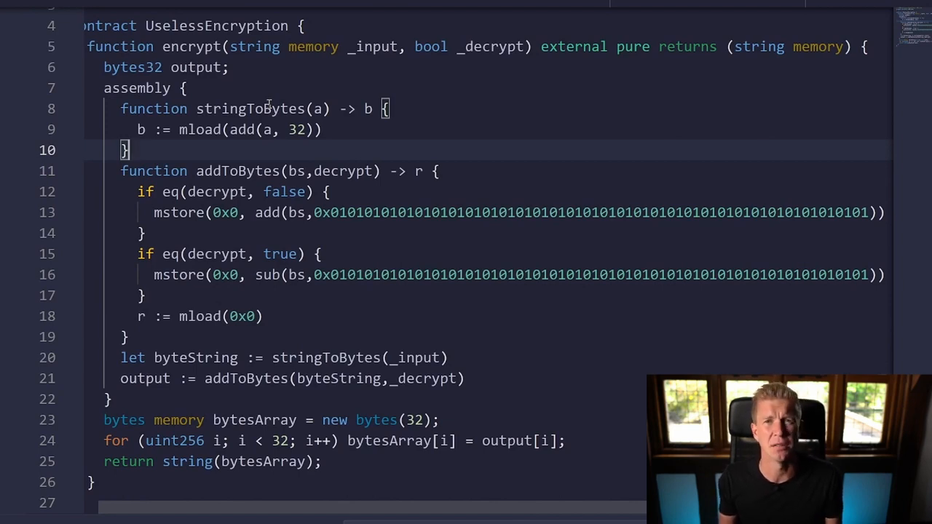
pyautogui.doubleClick(295, 129)
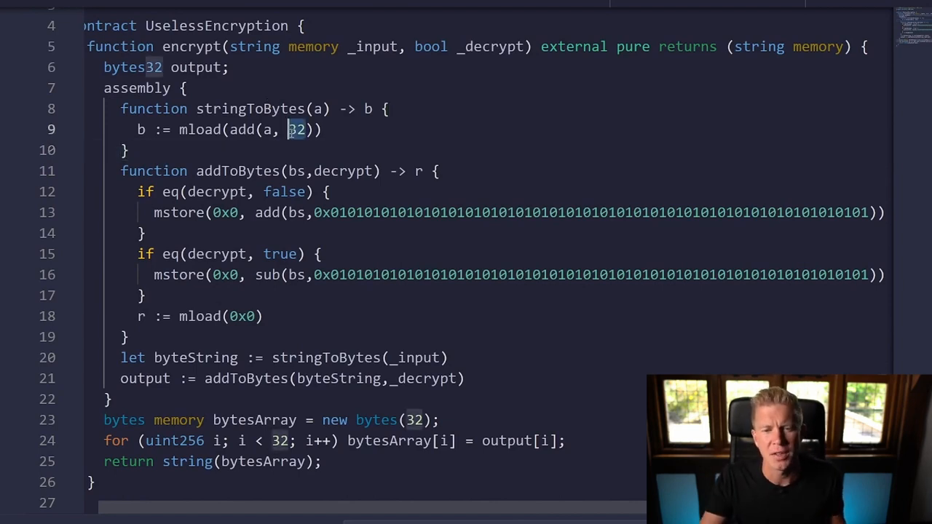
pyautogui.moveTo(494, 142)
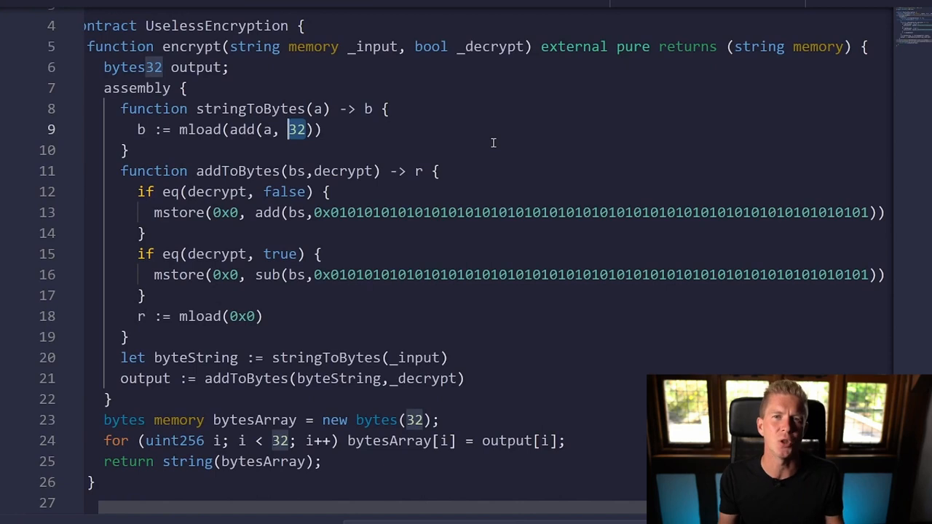
pyautogui.doubleClick(237, 170)
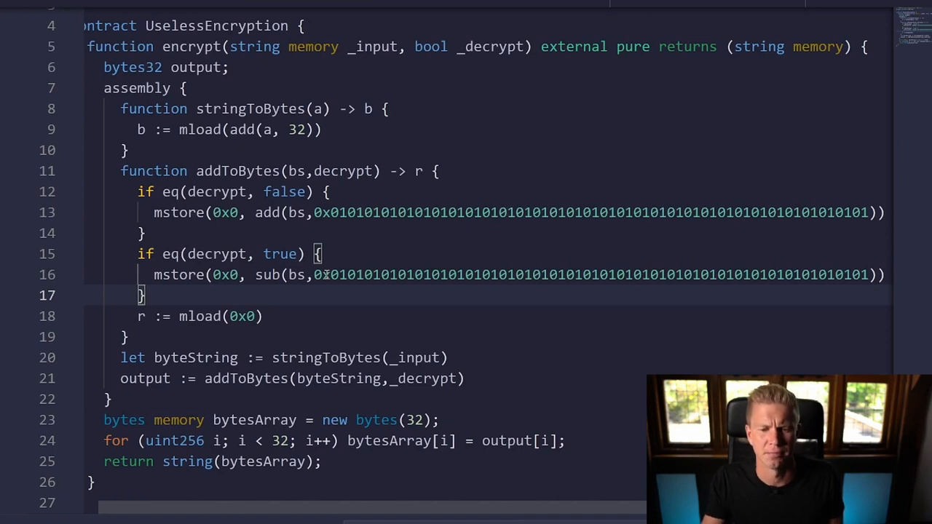
pyautogui.doubleClick(325, 358)
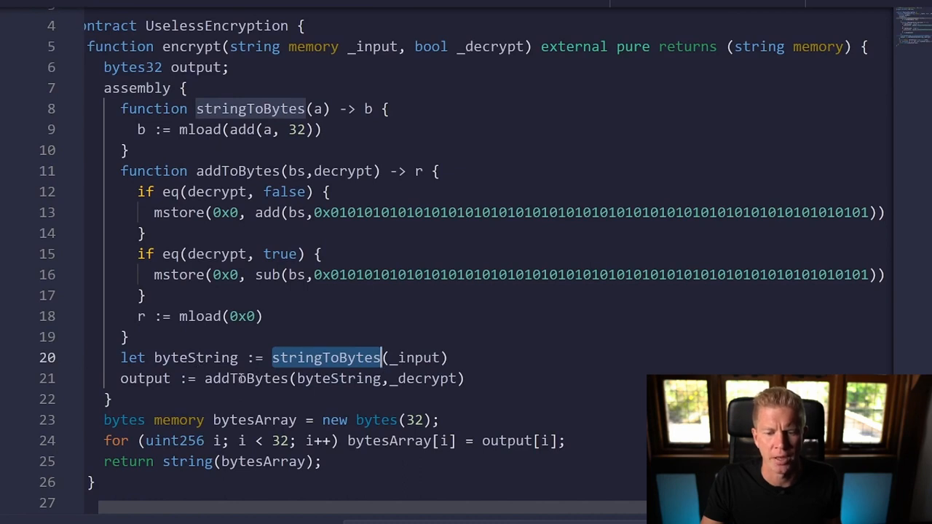
pyautogui.doubleClick(245, 378)
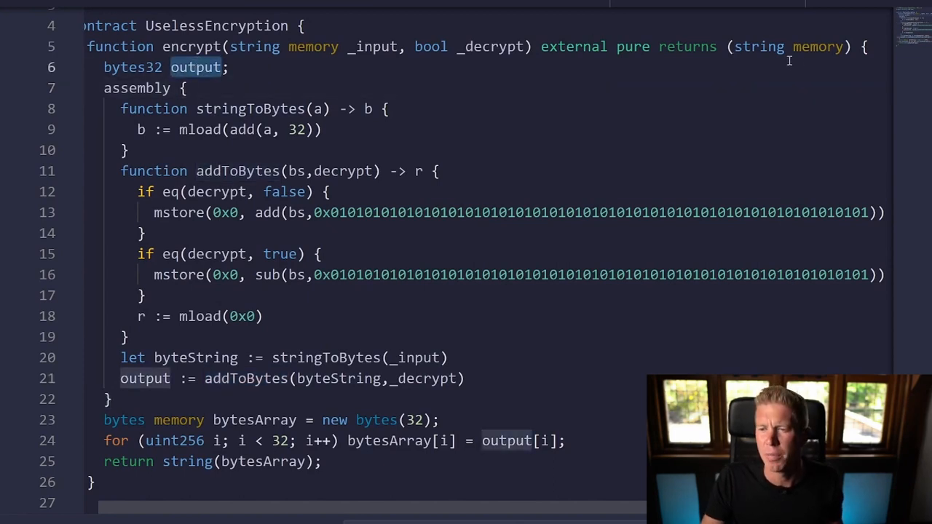
pyautogui.moveTo(268, 403)
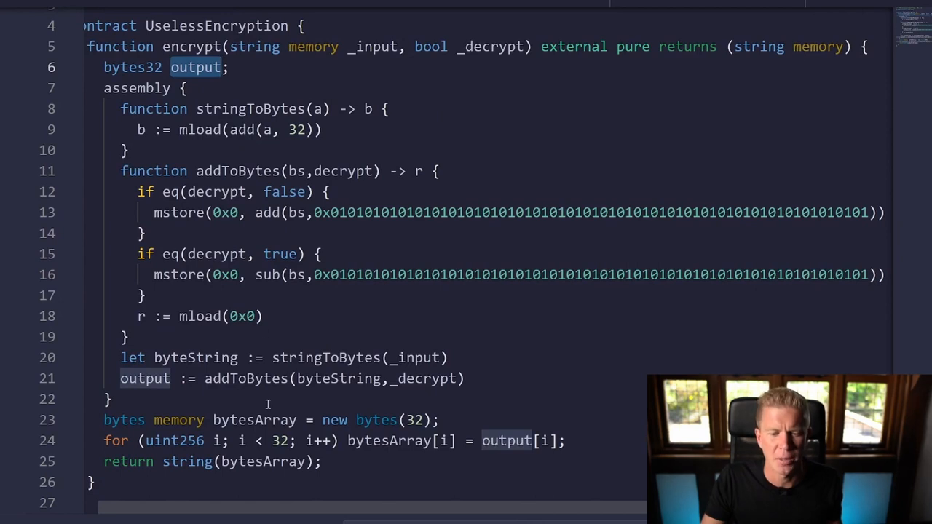
pyautogui.scroll(-3)
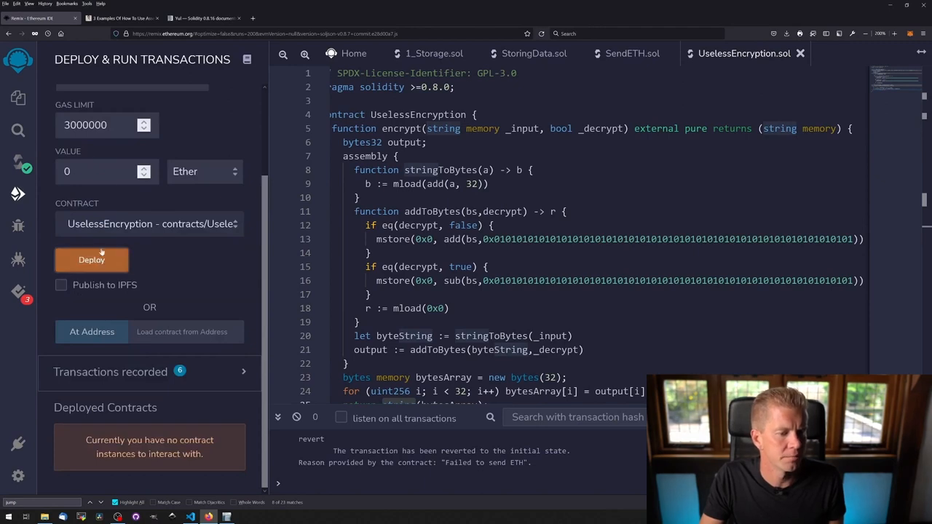
# Deploy UselessEncryption, encrypt 'test' to get 'uftu', and enter true for decrypting.
pyautogui.click(92, 260)
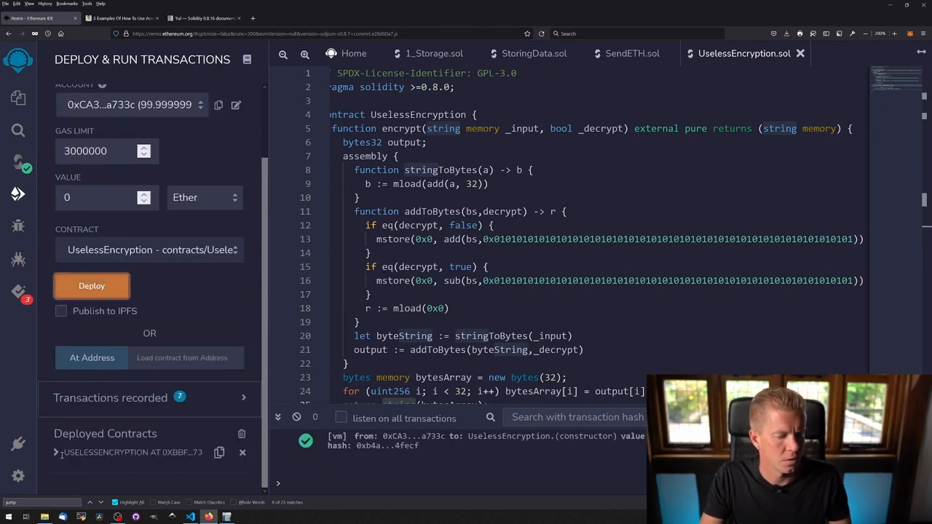
pyautogui.click(56, 315)
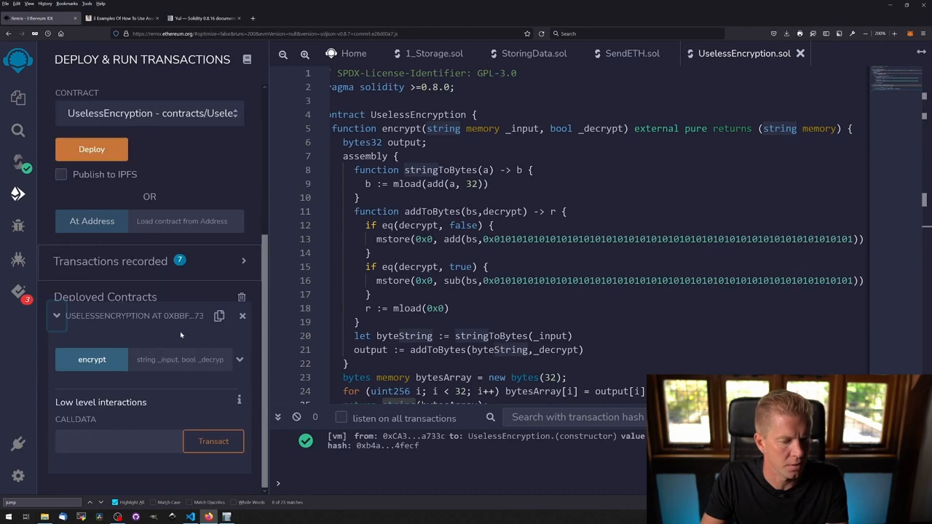
pyautogui.write('test')
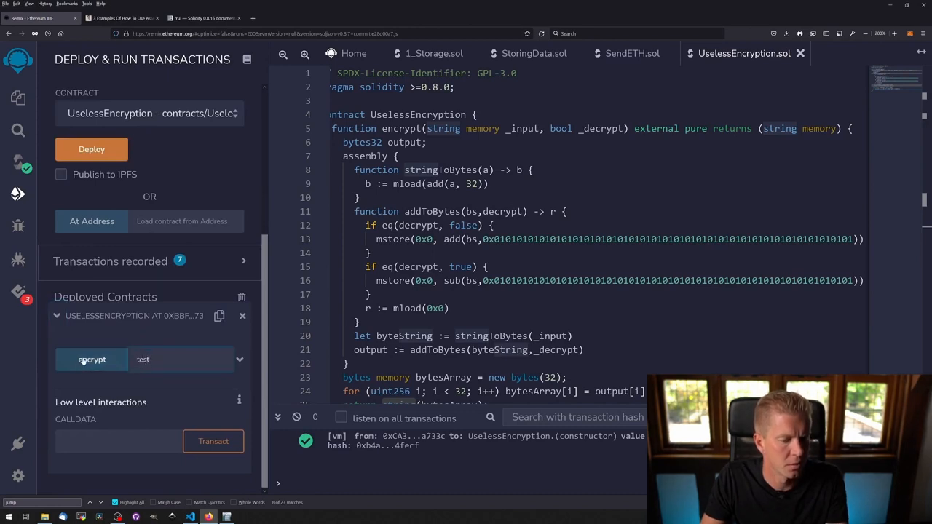
pyautogui.click(91, 359)
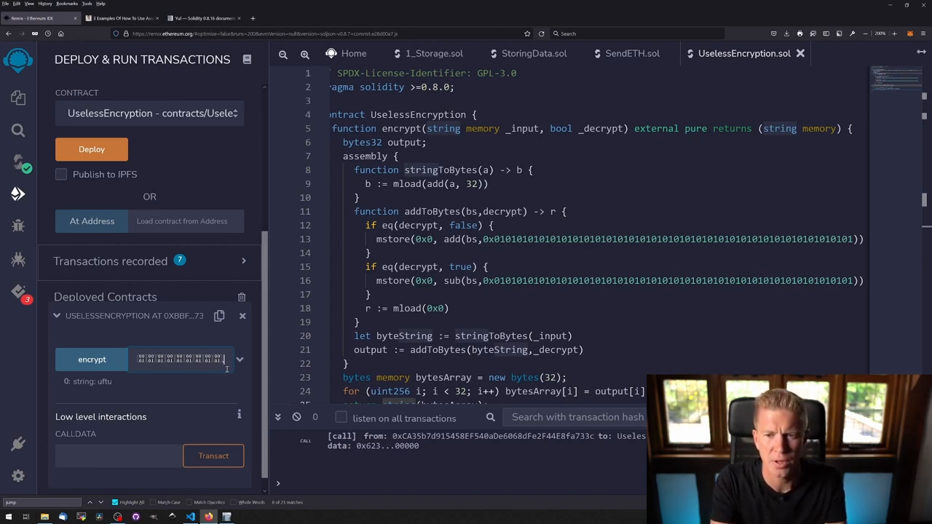
pyautogui.write('true')
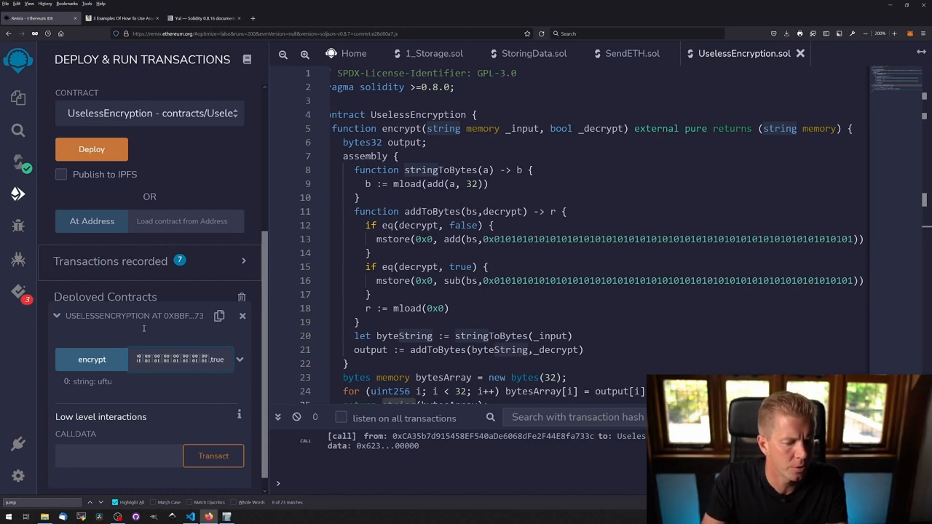